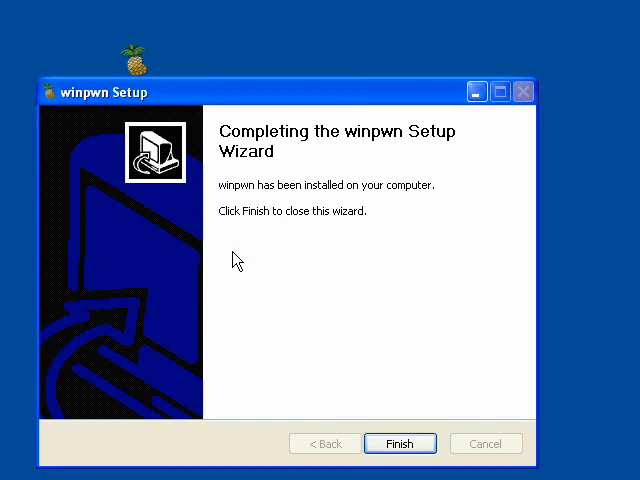
Step: Close the completed winpwn Setup wizard, leaving the winpwn shortcut on the desktop
click(400, 444)
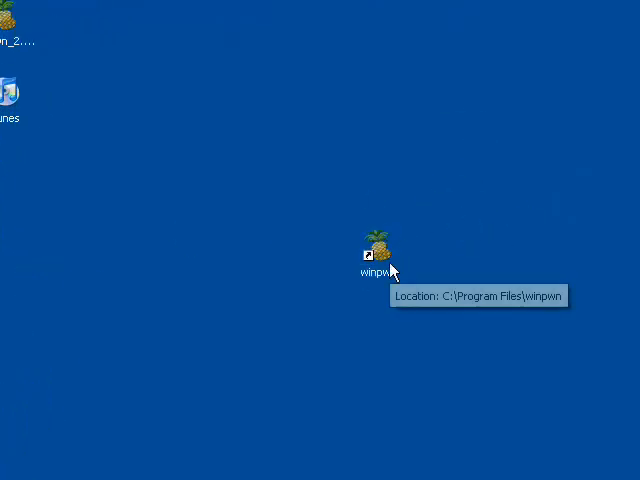
mouse_move(478, 250)
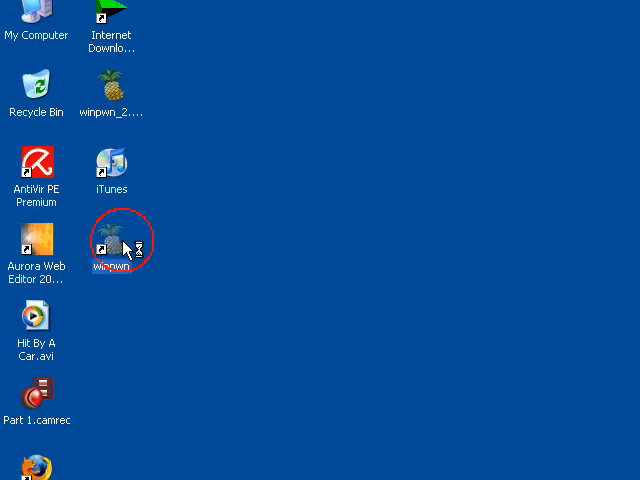
Step: Start winpwn from the desktop and load iPod1,1_2.0_5A347_Restore.ipsw as the firmware
double_click(112, 236)
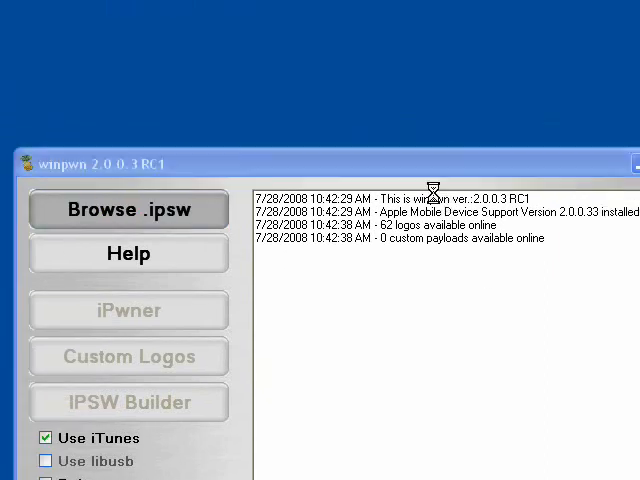
click(128, 208)
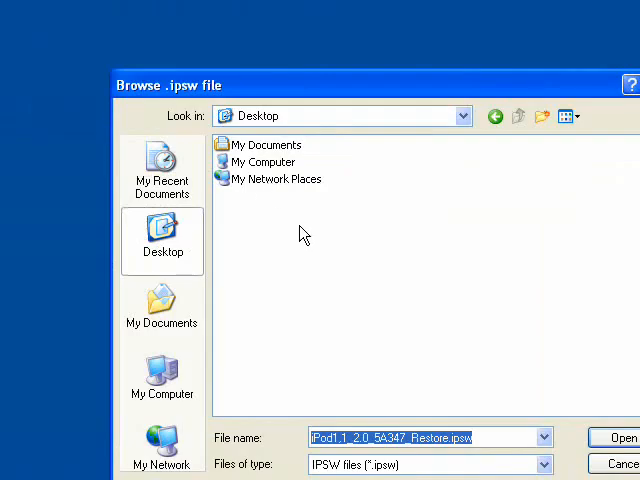
mouse_move(288, 208)
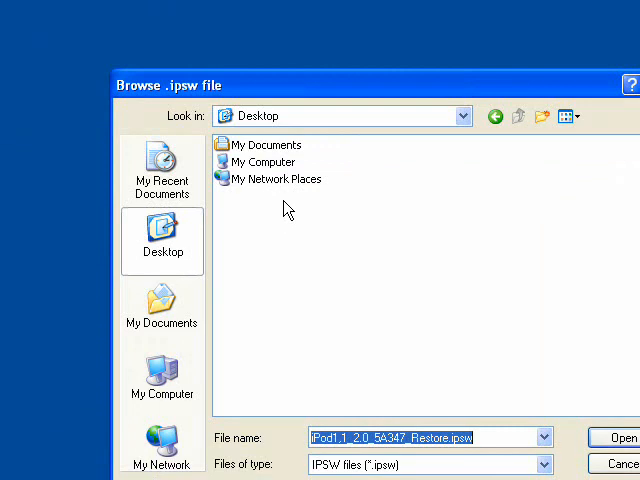
mouse_move(258, 148)
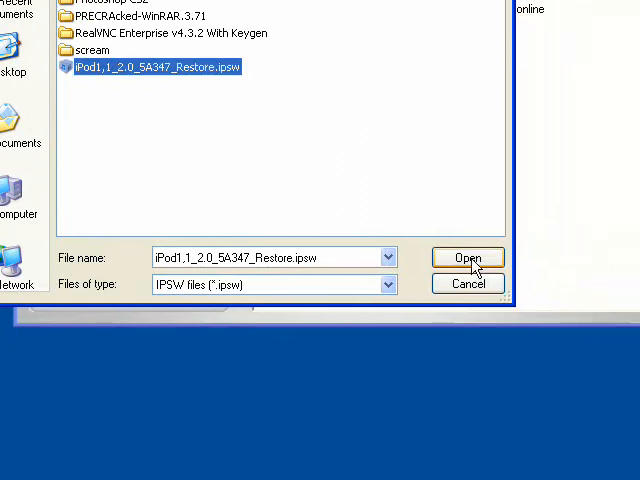
click(468, 256)
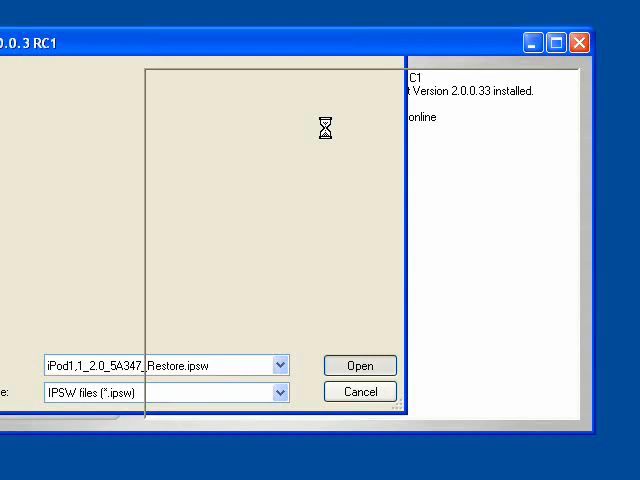
Step: With the iPod1,1 2.0 5A347 firmware recognized, bring up the IPSW Builder's Applications options
click(360, 364)
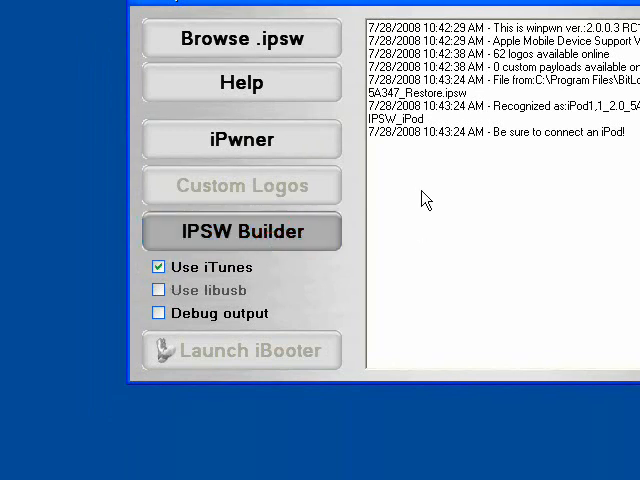
mouse_move(380, 150)
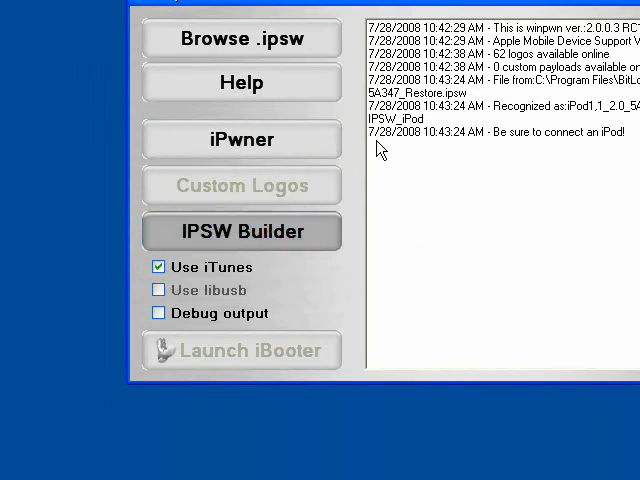
click(240, 232)
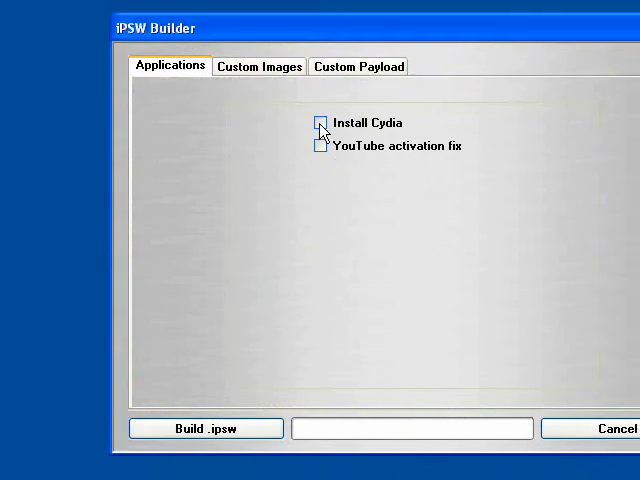
Step: Tick Install Cydia for the custom firmware and move to the Custom Images options
click(320, 122)
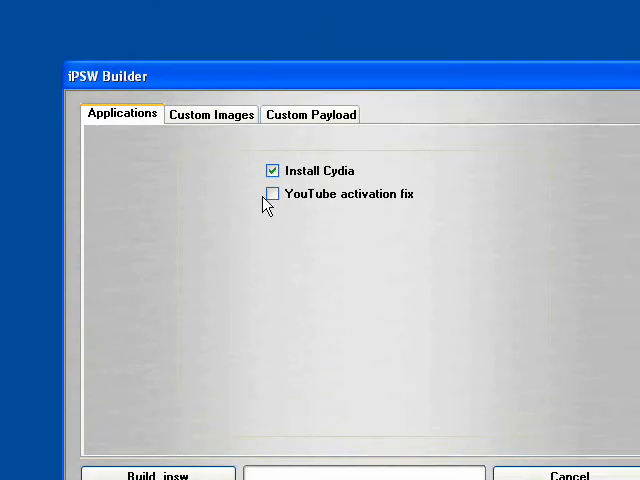
click(212, 114)
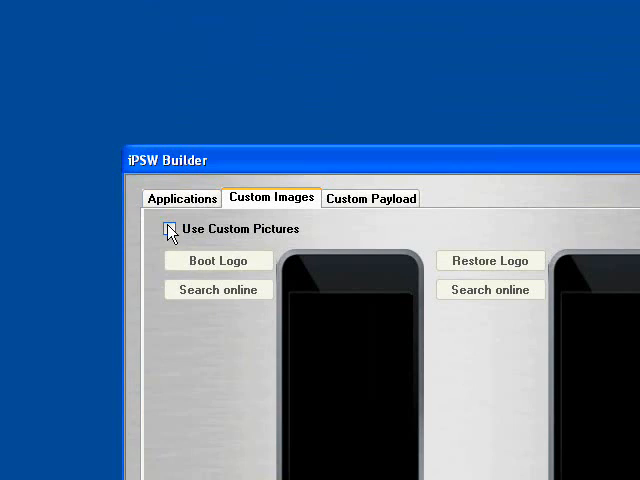
Step: Enable custom pictures and pick an online boot logo, which is rejected as too large
click(172, 228)
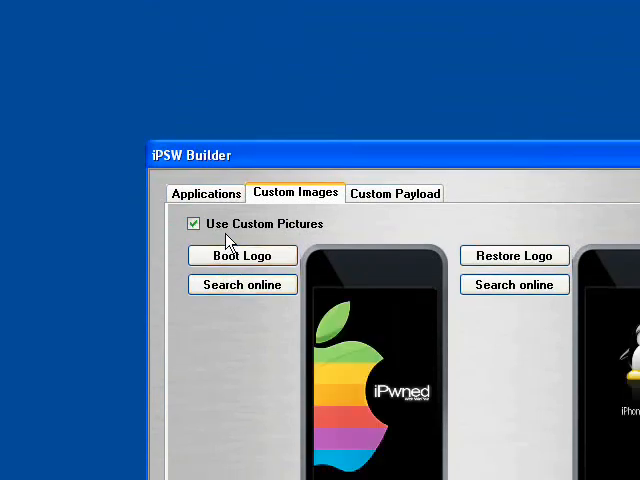
click(242, 284)
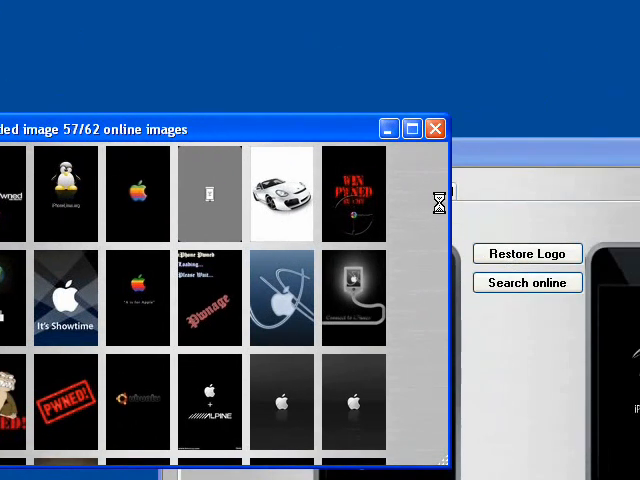
scroll(down, 3)
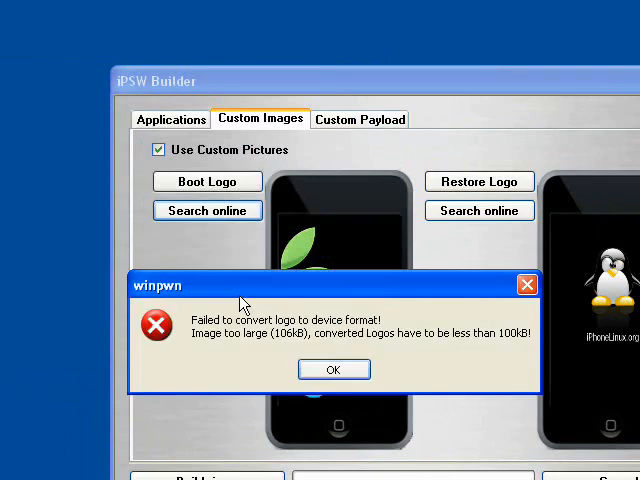
click(334, 368)
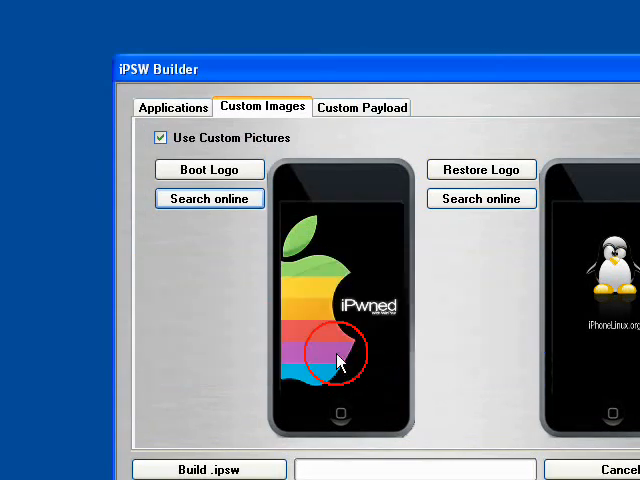
Step: Browse the online logos again, keeping the iPwned Apple logo, and head toward building the IPSW
click(208, 198)
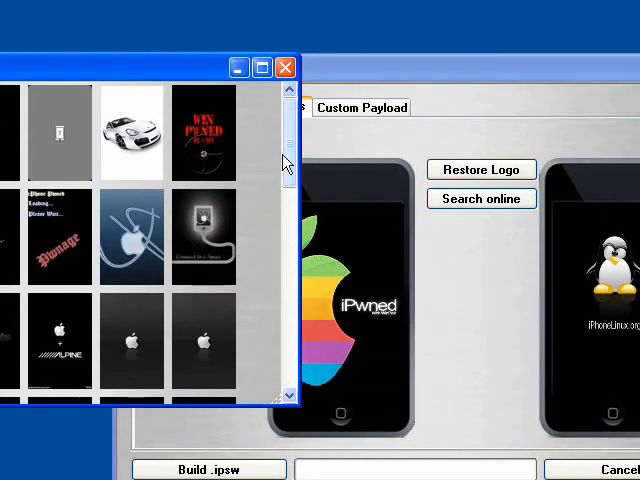
drag(288, 164, 288, 336)
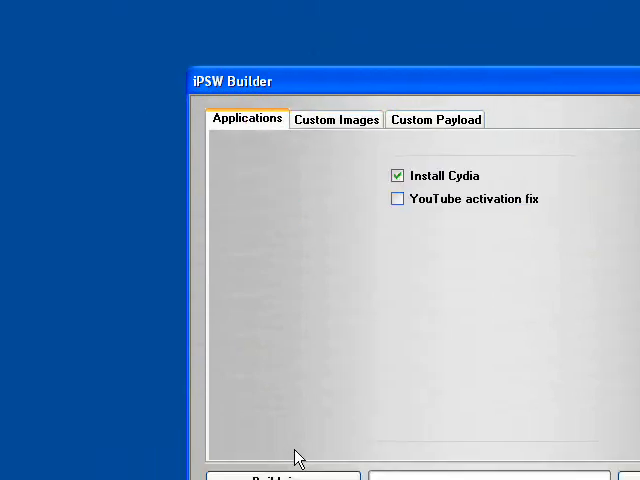
click(290, 348)
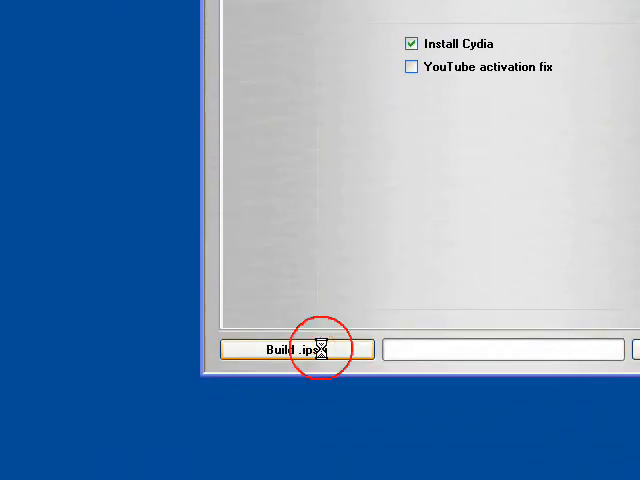
Step: Build Custom-iPod1,1_2.0_5A347_Restore.ipsw to the Desktop and acknowledge its successful creation
click(294, 348)
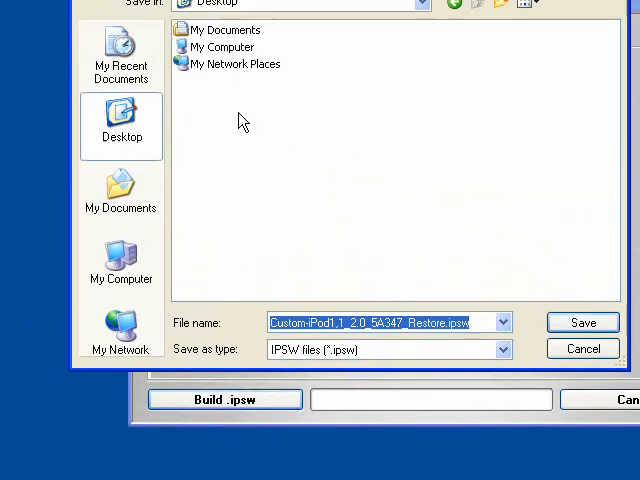
click(584, 322)
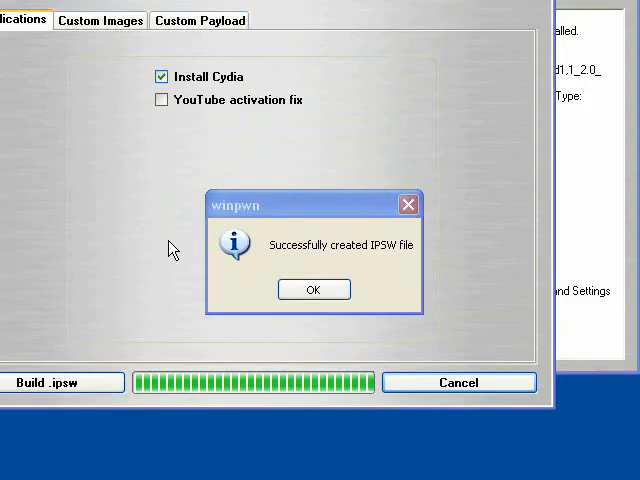
mouse_move(238, 284)
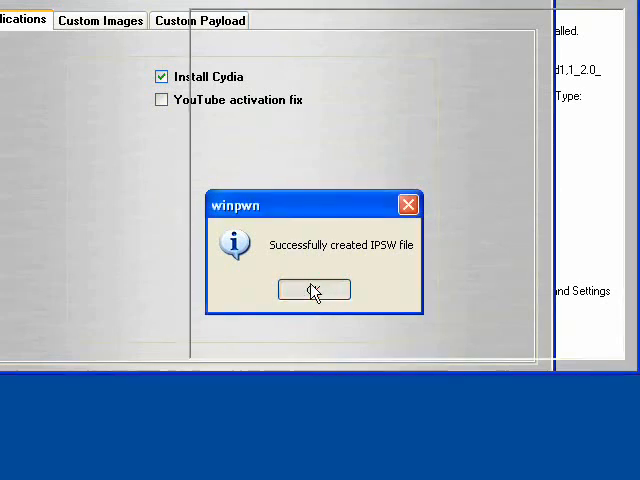
click(312, 288)
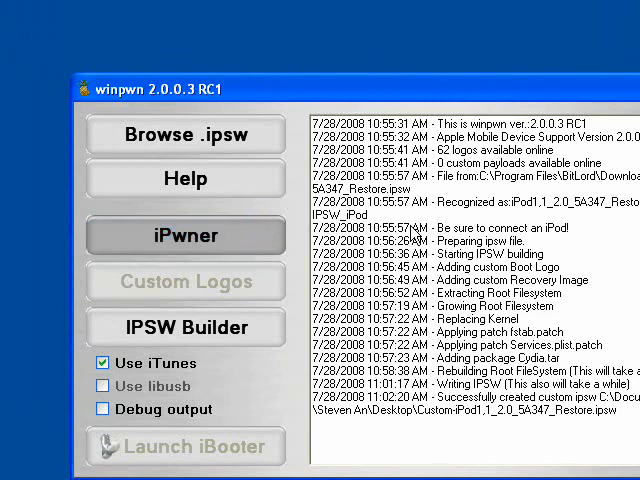
Step: Use iPwner with the custom .ipsw from the Desktop and acknowledge 'Your iTunes has been Pwned!'
click(184, 134)
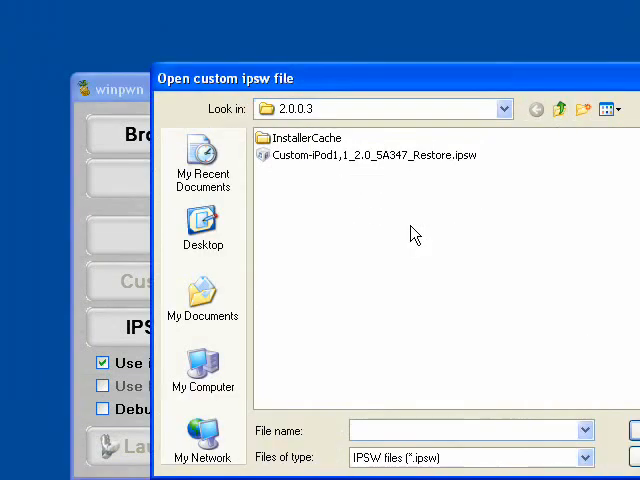
mouse_move(332, 224)
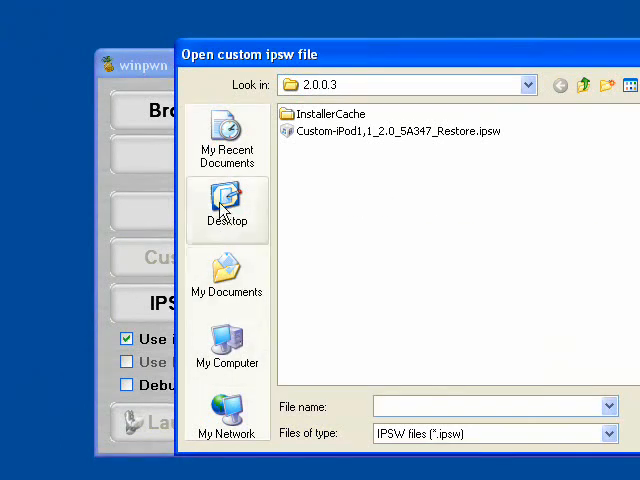
click(226, 208)
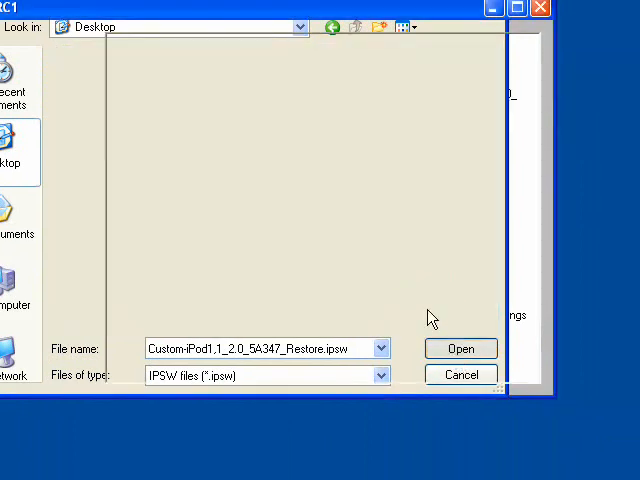
click(460, 348)
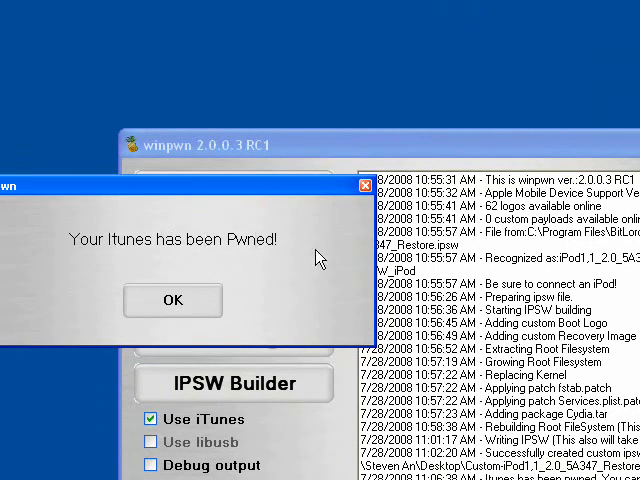
mouse_move(286, 268)
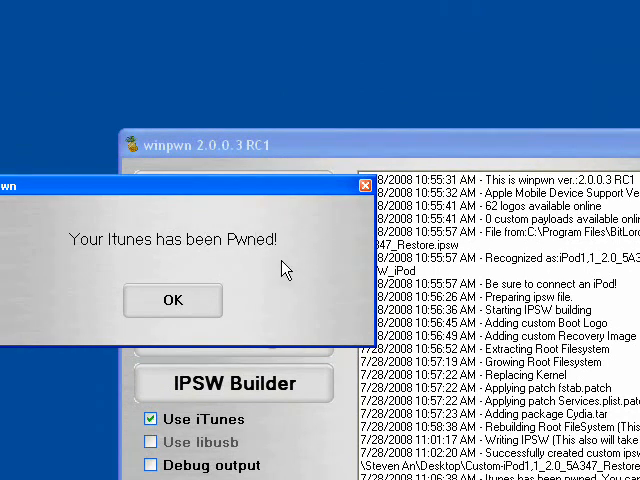
click(172, 300)
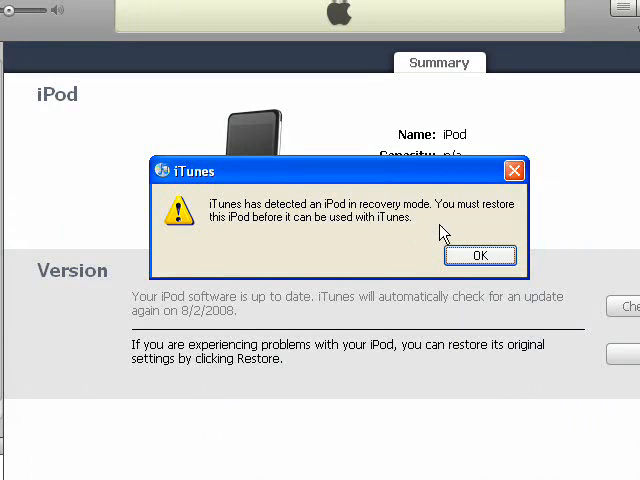
Step: Dismiss the recovery-mode alert and restore the iPod from Custom-iPod1,1_2.0_5A347_Restore.ipsw on the Desktop
click(480, 256)
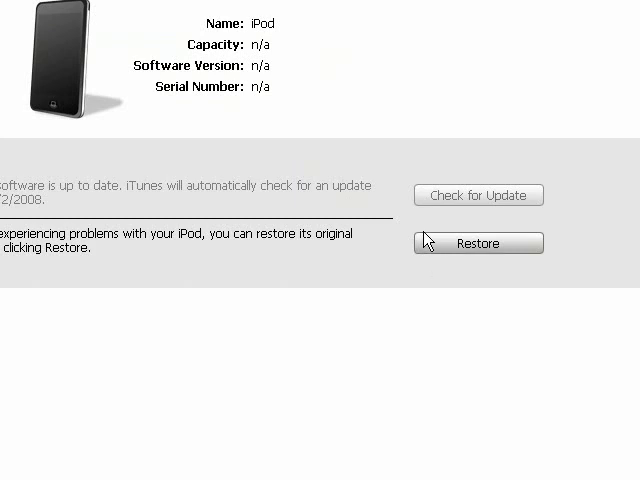
click(466, 244)
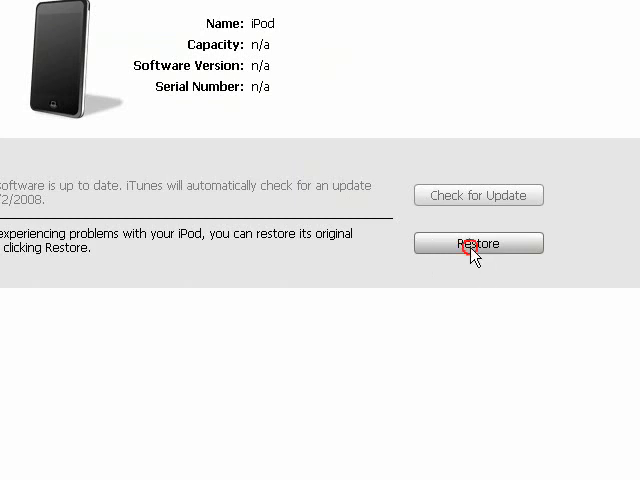
click(478, 244)
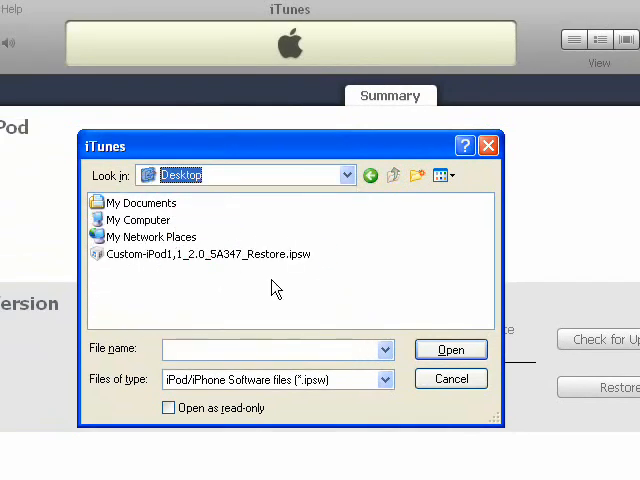
double_click(204, 252)
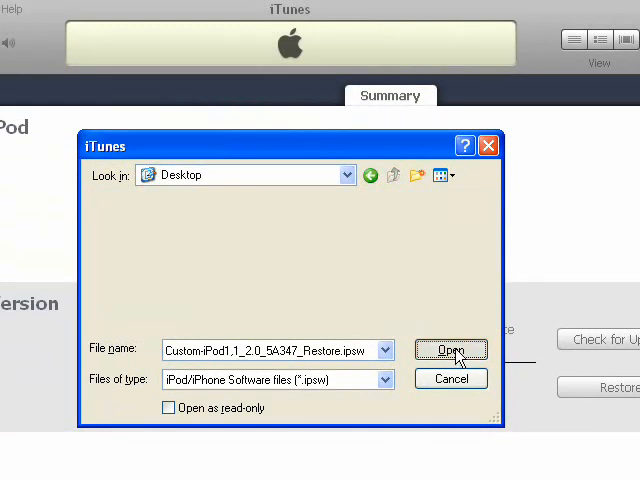
click(452, 348)
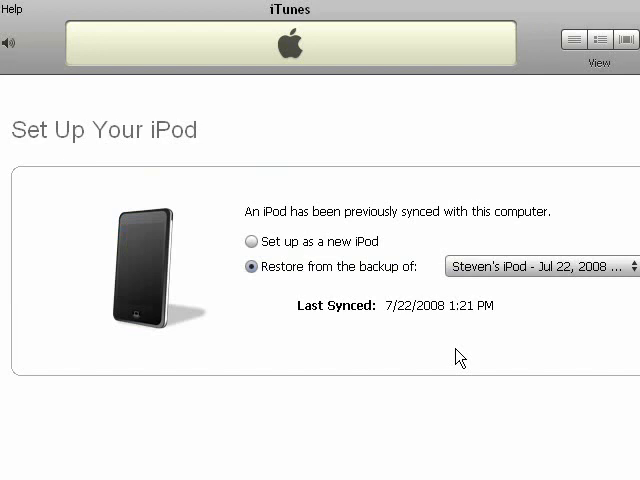
Step: Choose 'Set up as a new iPod' and continue to the naming and sync options page
click(248, 240)
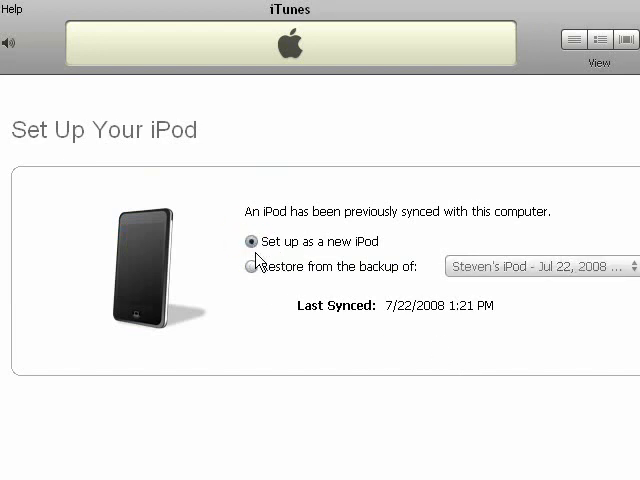
click(252, 240)
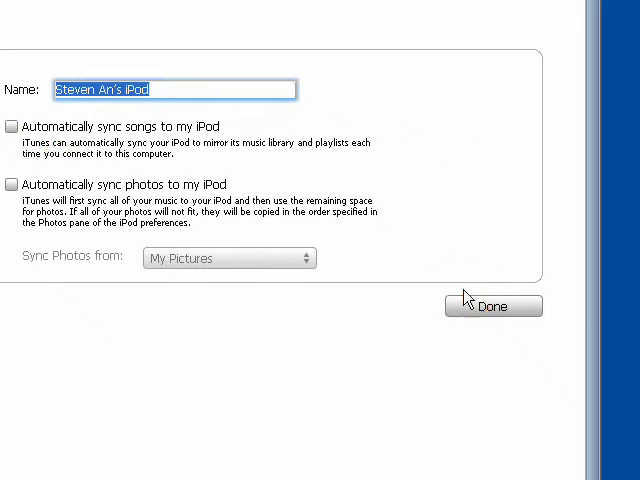
mouse_move(320, 146)
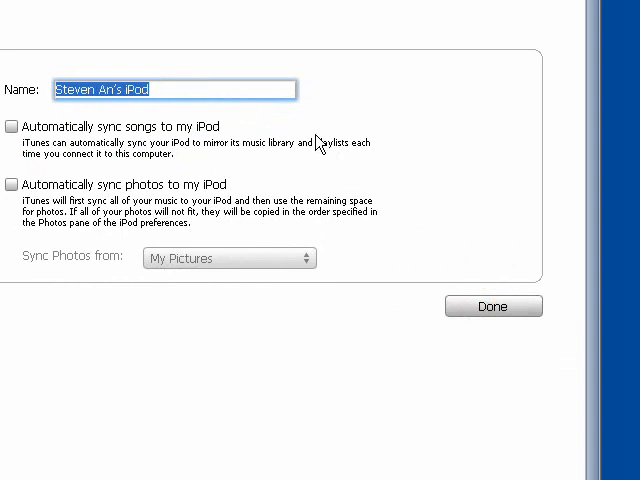